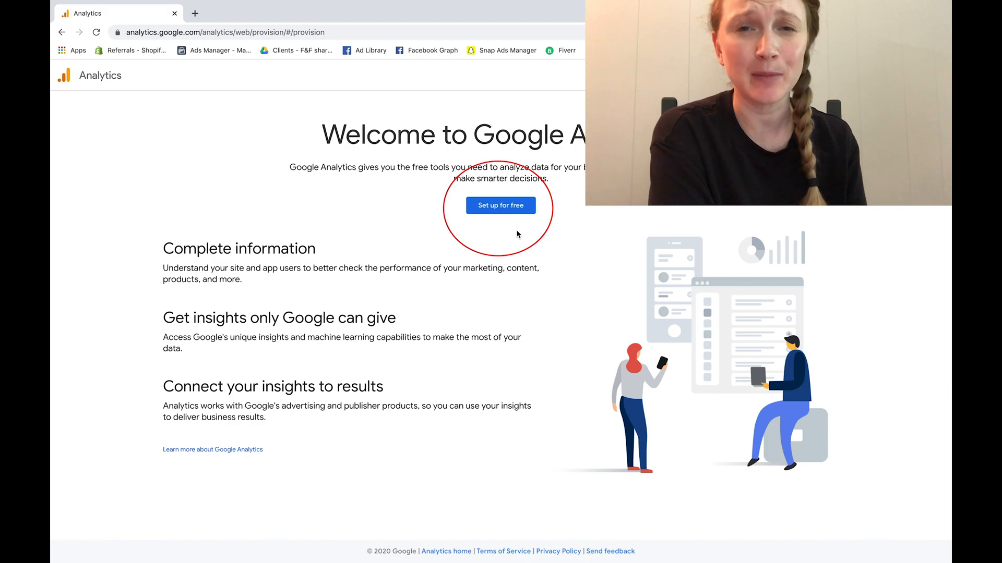
# Step: Start a free Analytics account named 'Dara Does Marketing'
pyautogui.click(501, 206)
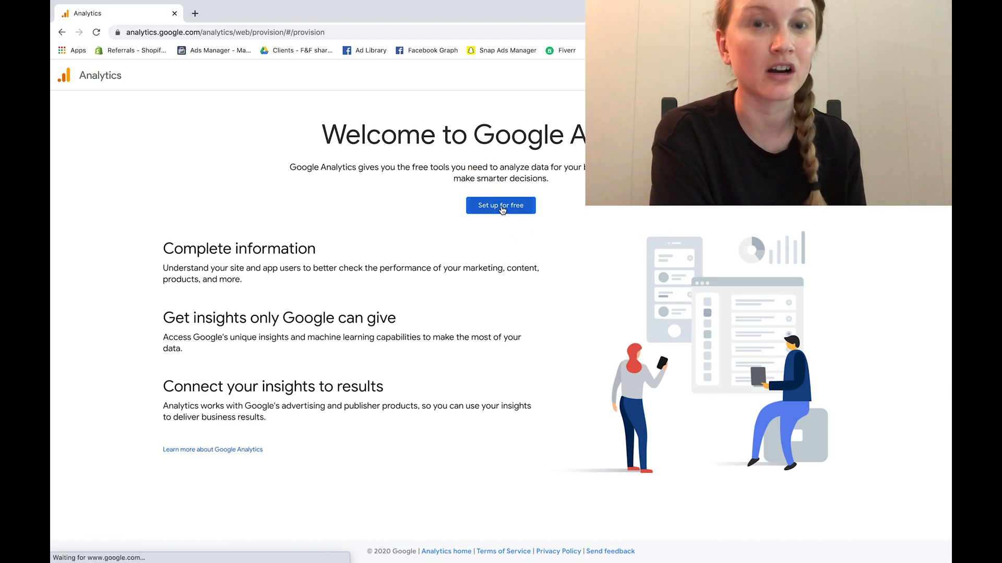
pyautogui.click(500, 205)
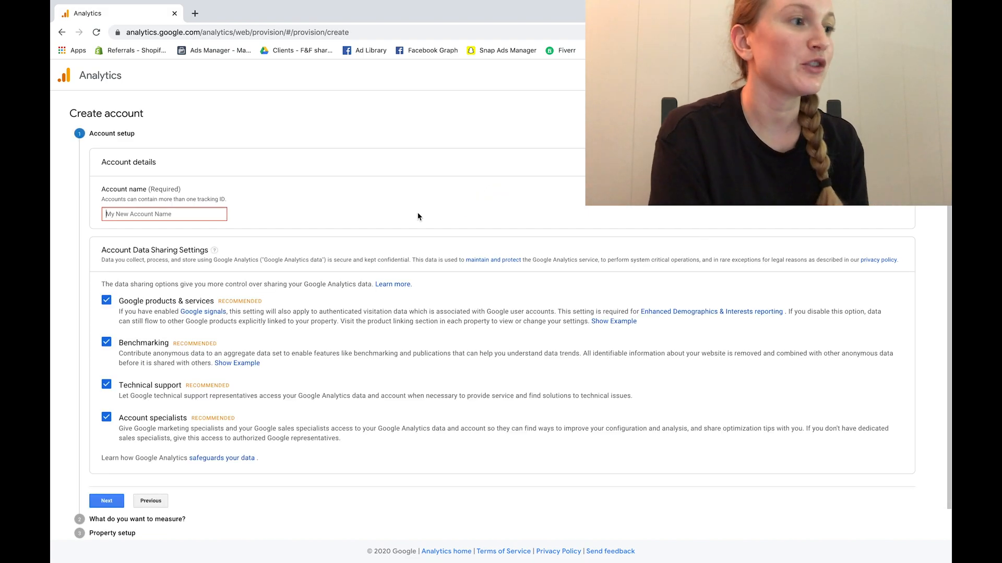
pyautogui.write('Dara Does')
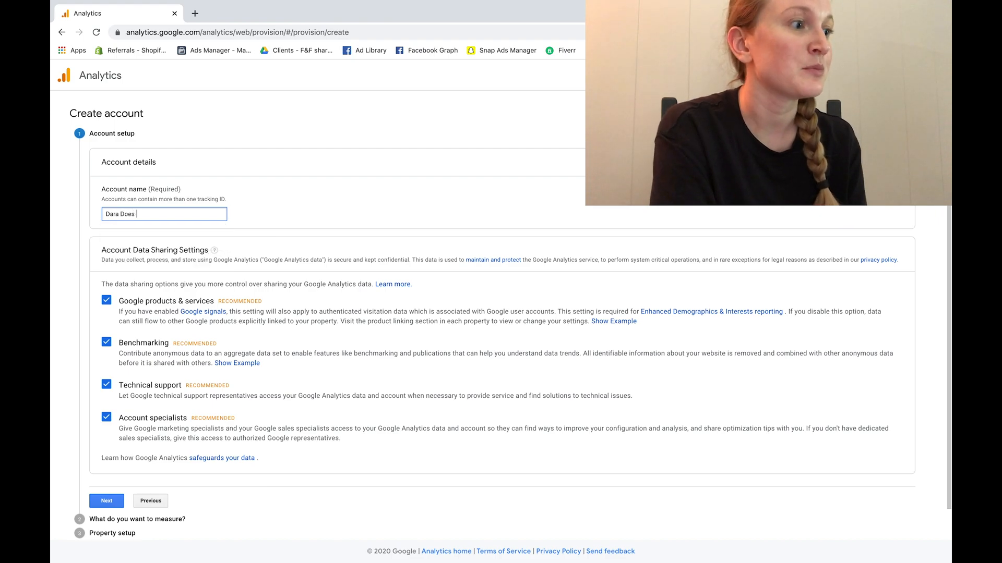
pyautogui.write('Marketing')
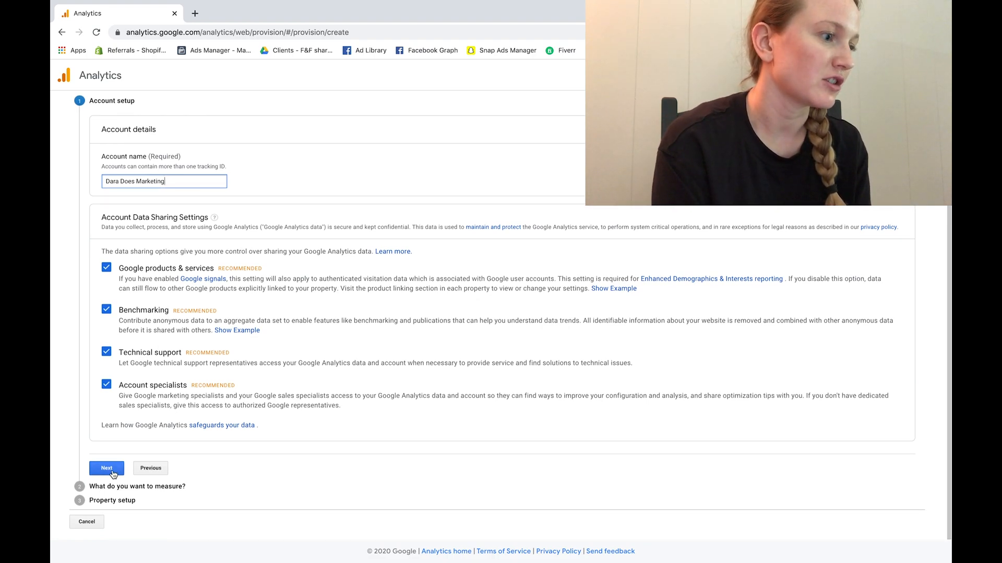
# Step: Complete the account details step and move on to choosing what to measure
pyautogui.click(106, 469)
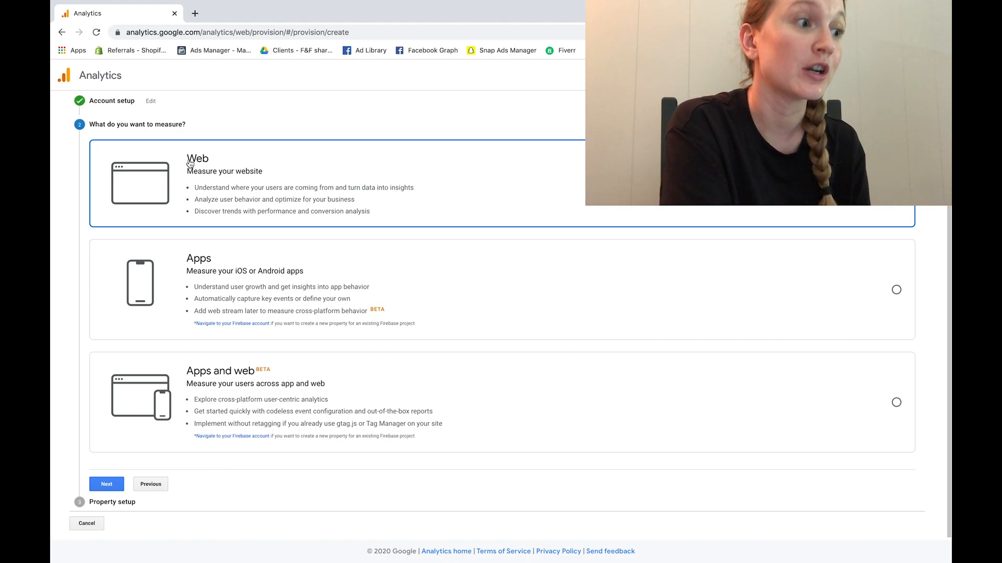
# Step: Choose Web measurement and enter the website name and dara.marketing URL
pyautogui.click(106, 484)
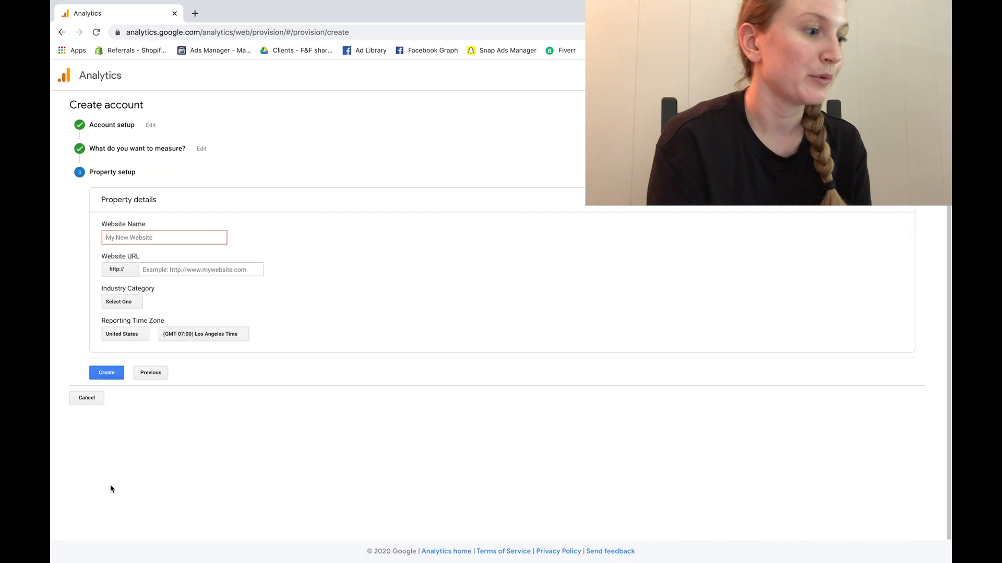
pyautogui.write('Dara Does marketing')
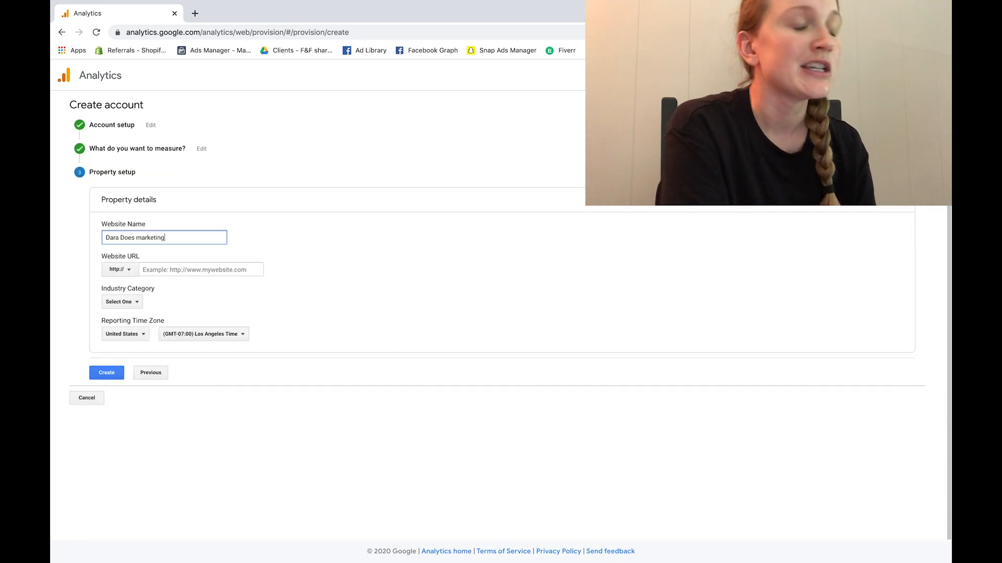
pyautogui.press('Backspace')
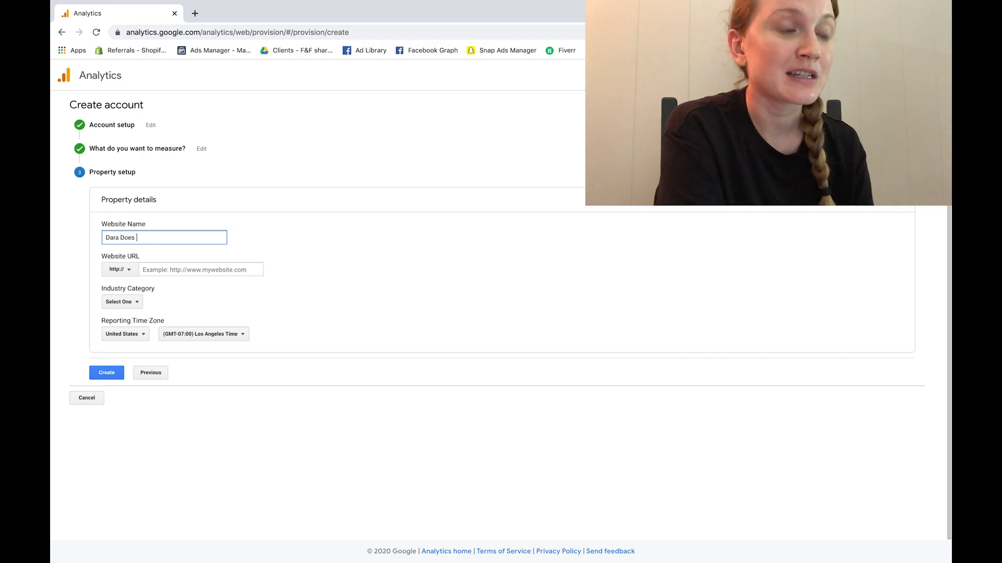
pyautogui.write('Marketing')
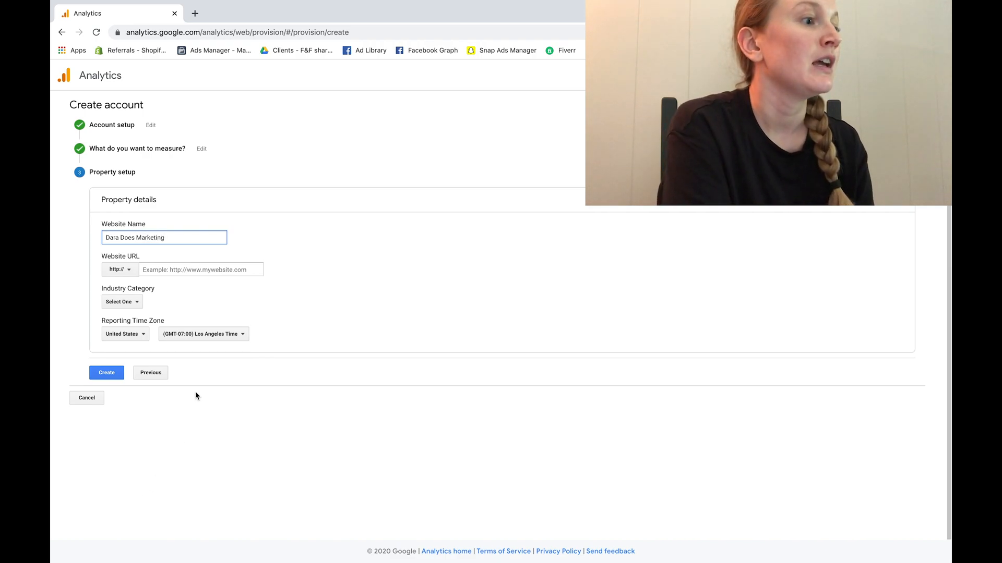
pyautogui.write('dara.marketing')
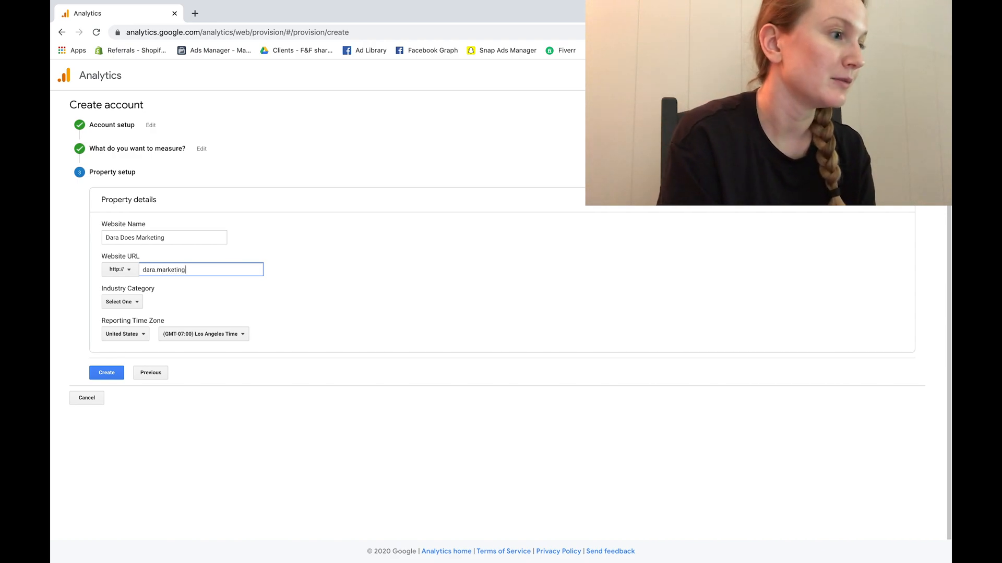
# Step: Set the property's industry category to Internet and Telecom
pyautogui.click(120, 302)
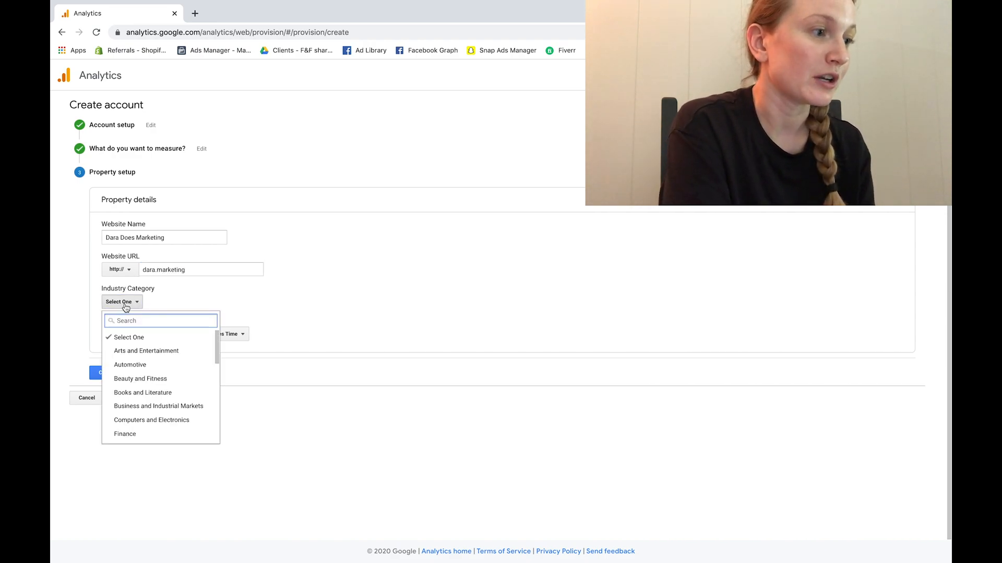
pyautogui.scroll(-3)
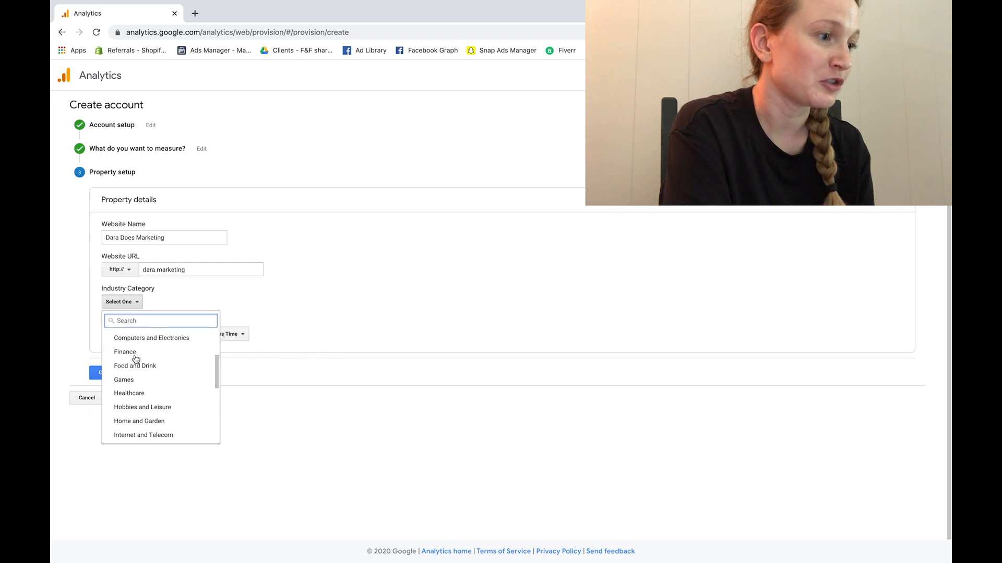
pyautogui.scroll(-3)
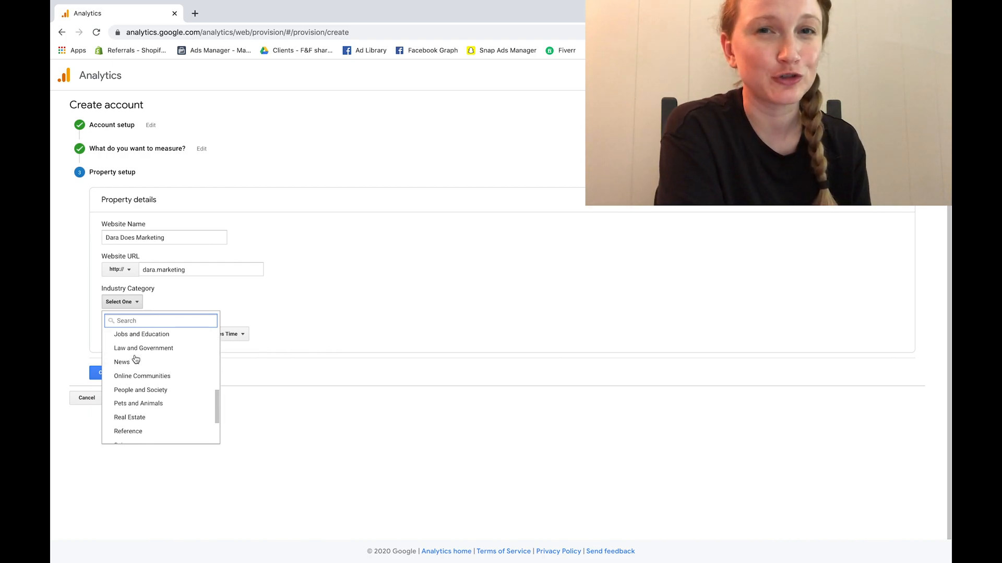
pyautogui.scroll(-3)
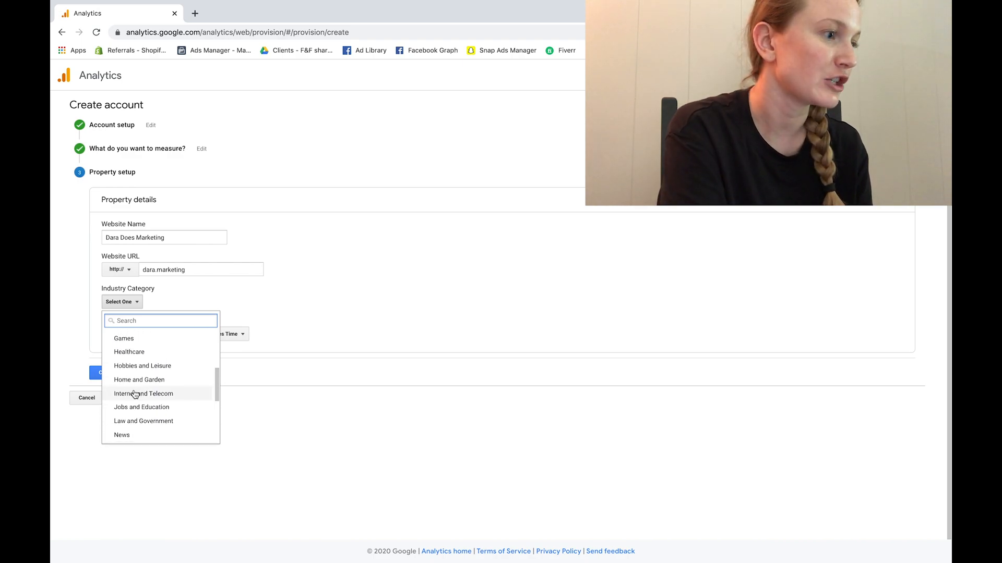
pyautogui.click(144, 393)
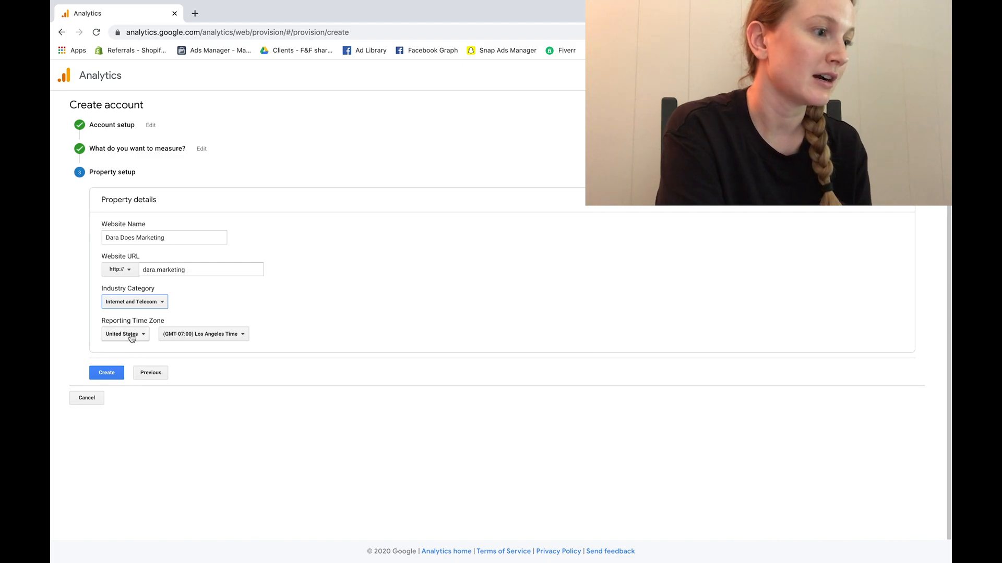
pyautogui.click(203, 334)
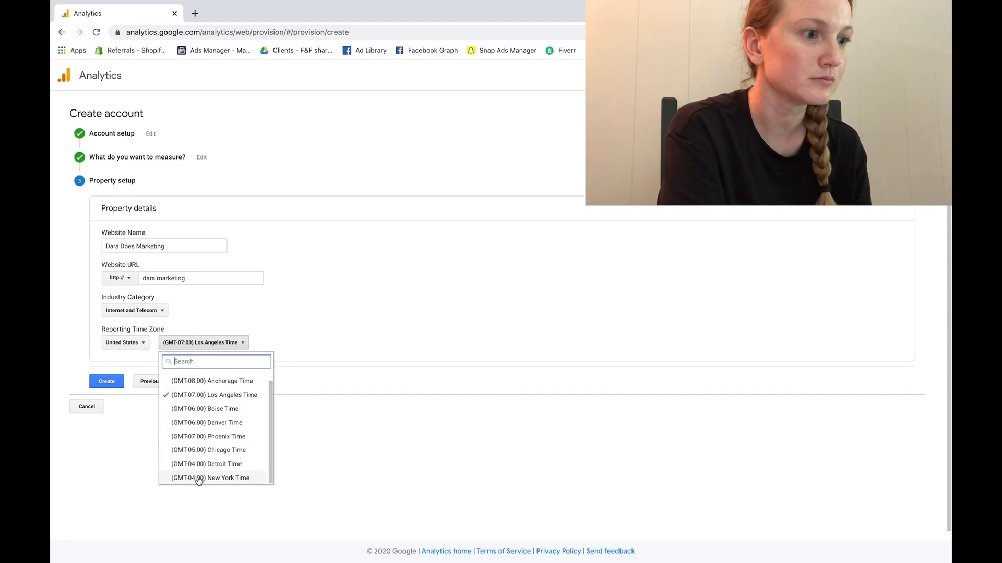
# Step: Set New York time zone, accept GDPR and controller terms, and create the account
pyautogui.click(211, 478)
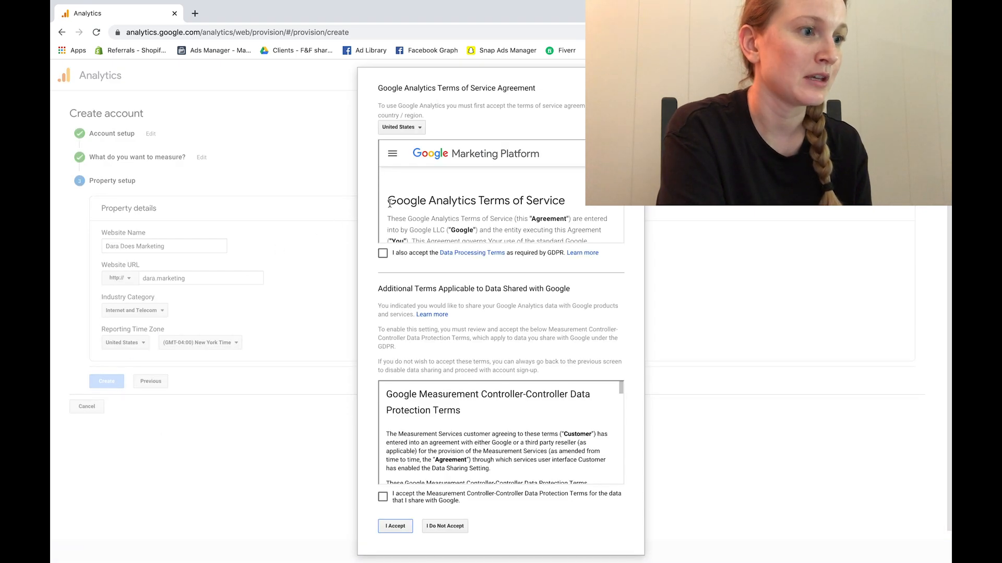
pyautogui.click(382, 253)
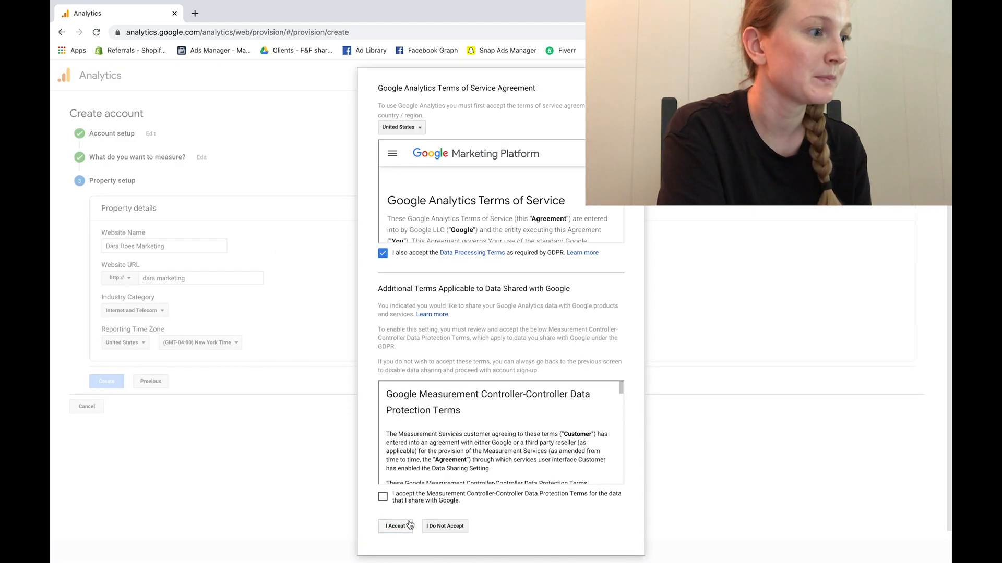
pyautogui.click(382, 497)
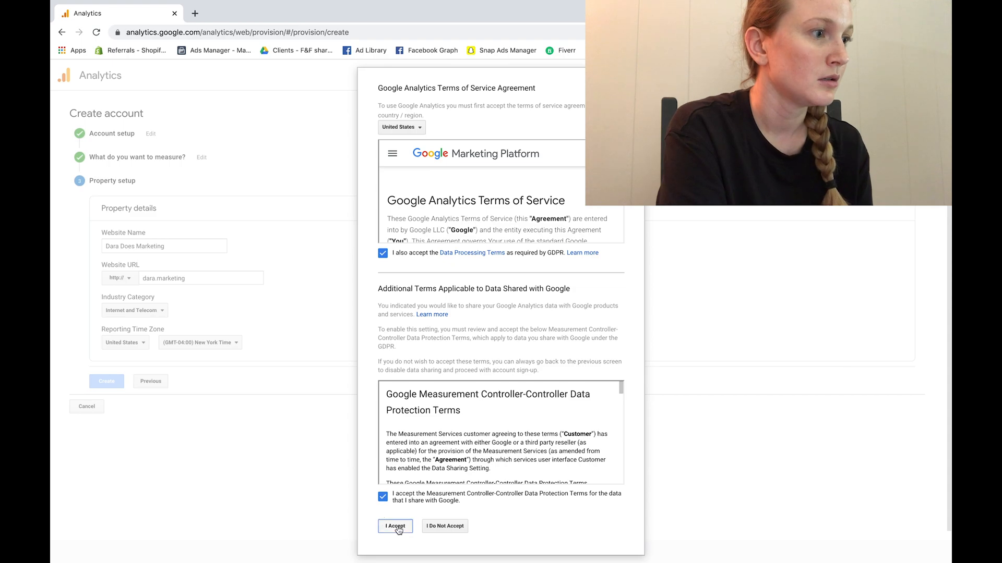
pyautogui.click(395, 526)
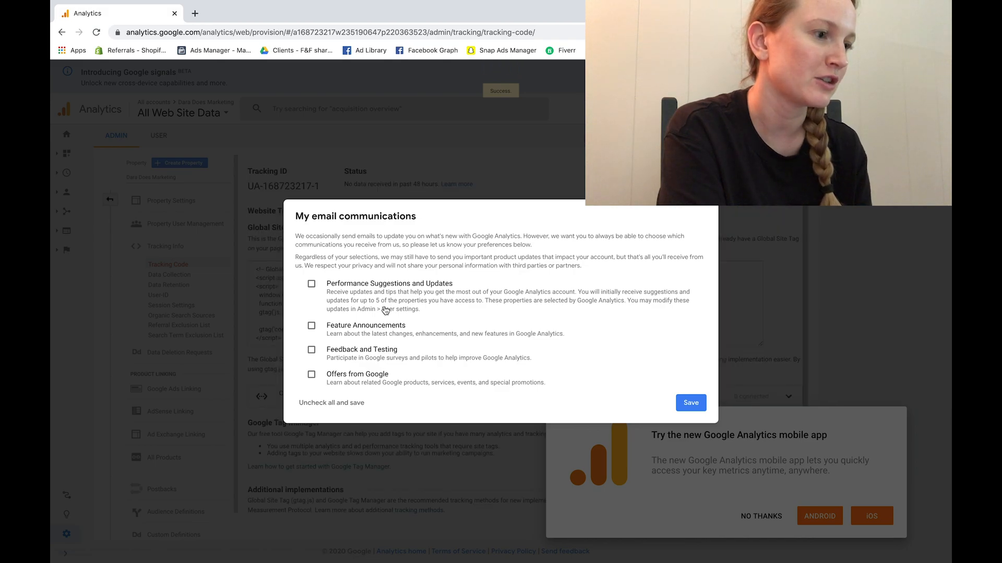
# Step: Opt in to Performance Suggestions, Feature Announcements and Feedback and Testing emails
pyautogui.click(311, 284)
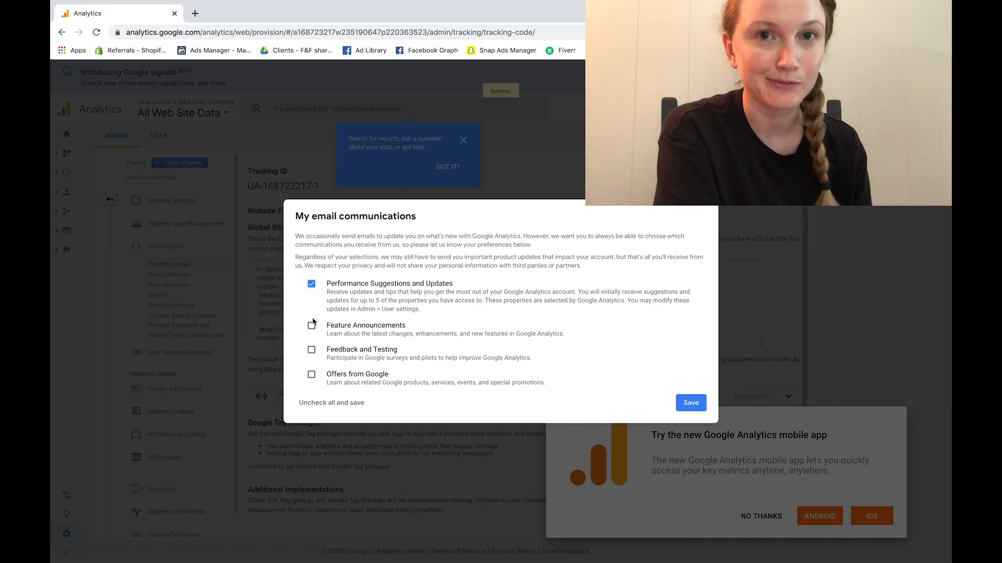
pyautogui.click(311, 350)
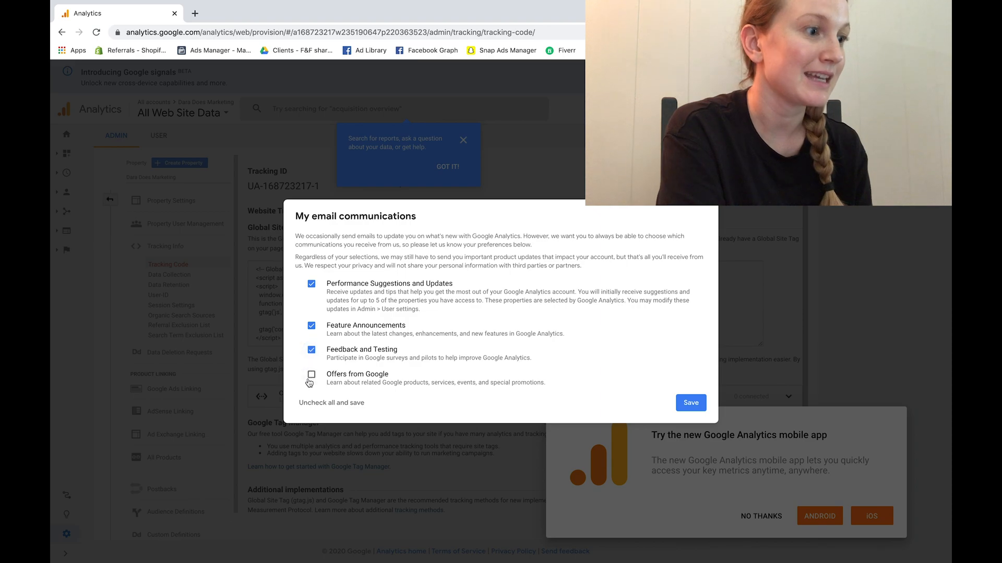
pyautogui.click(690, 403)
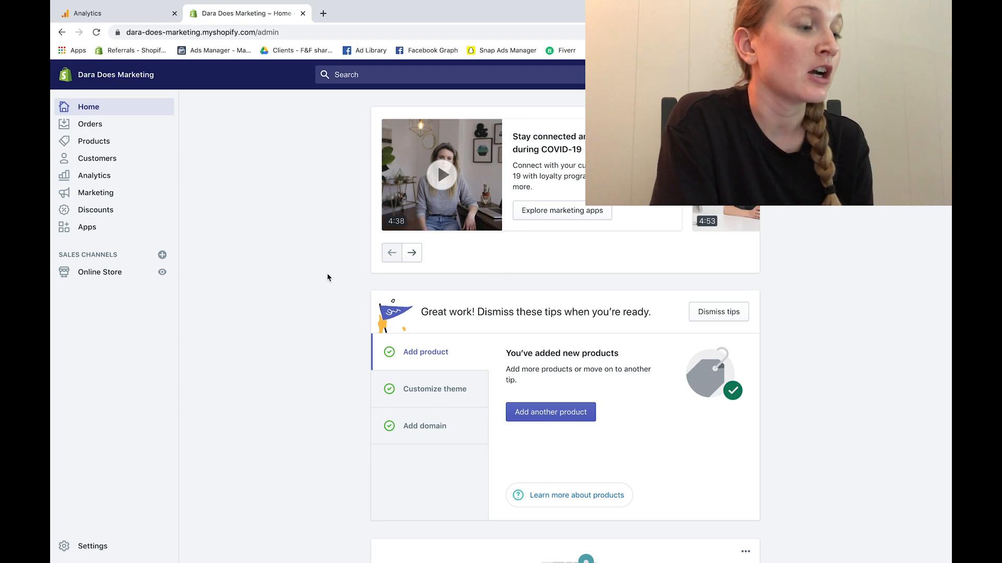
# Step: Open Shopify's Online Store preferences, then return to the Analytics tracking code
pyautogui.click(100, 271)
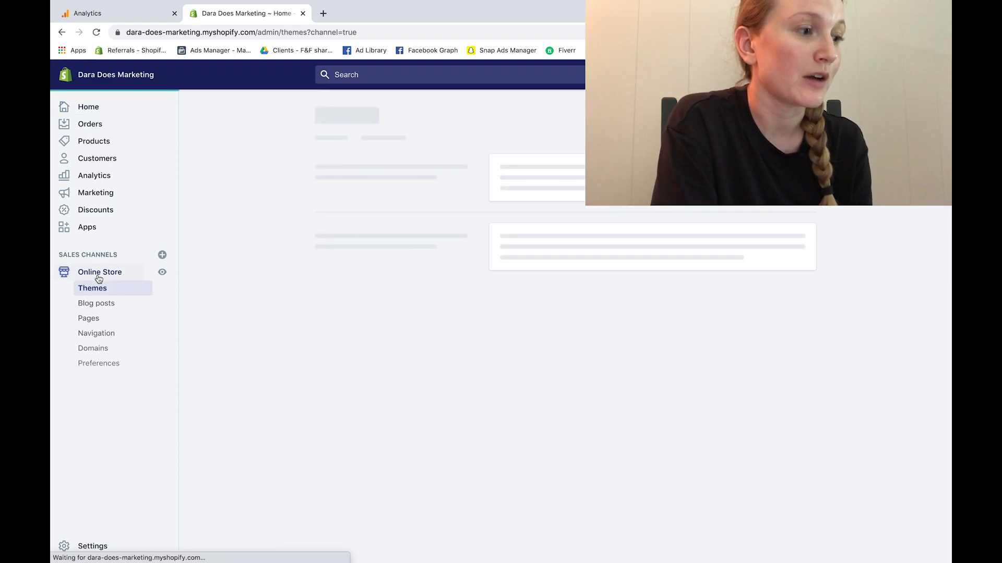
pyautogui.click(99, 363)
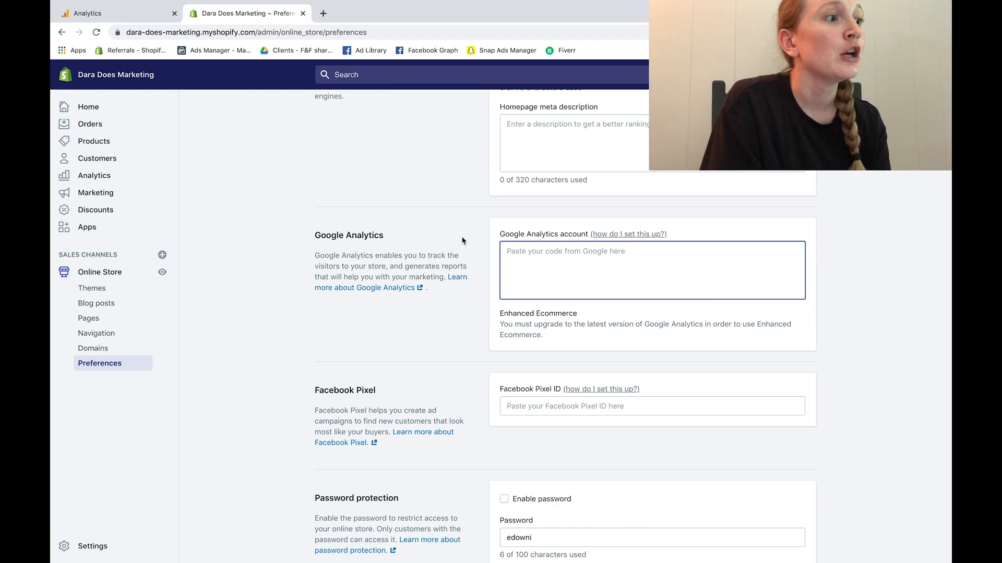
pyautogui.moveTo(152, 59)
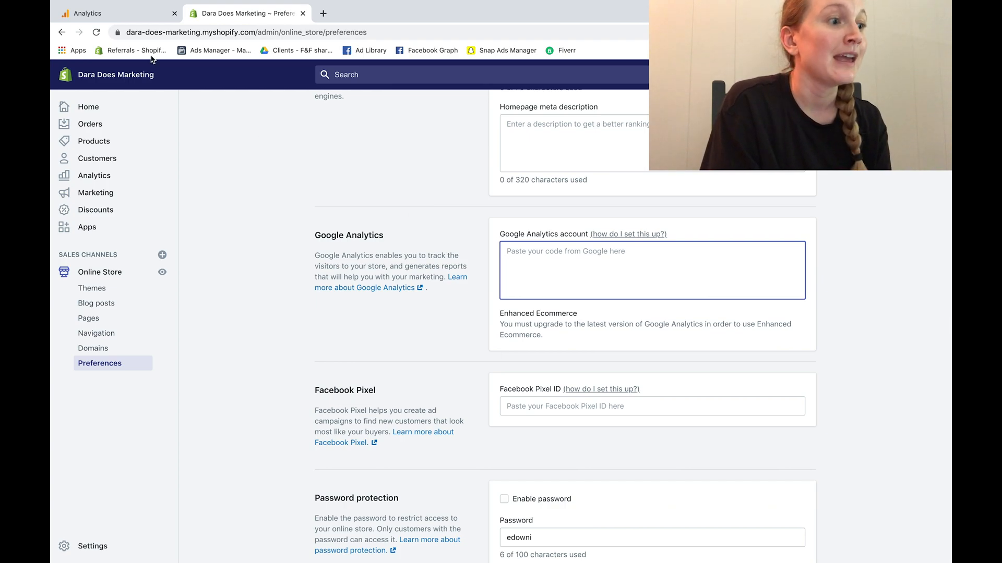
pyautogui.click(96, 13)
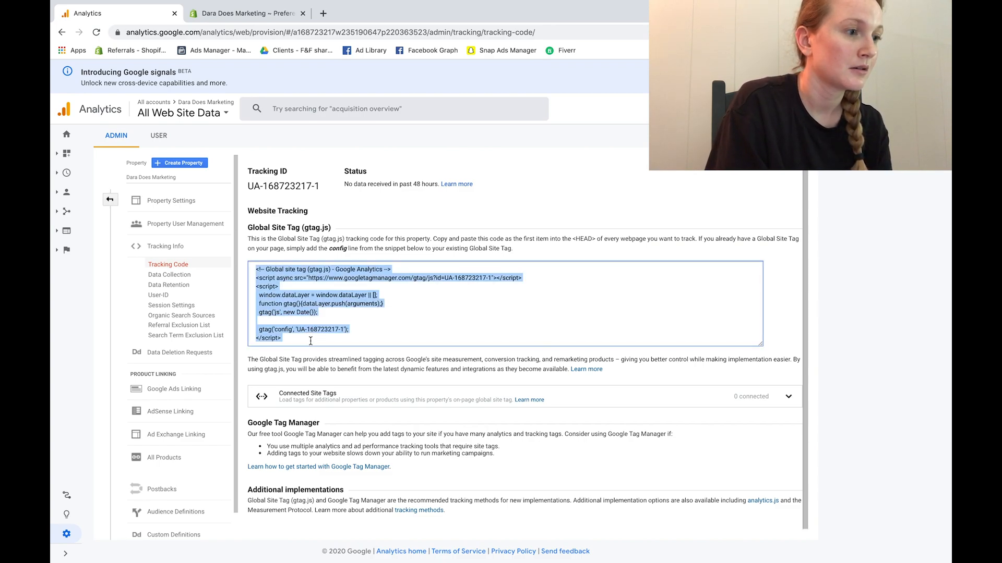
# Step: Paste the Global Site Tag code into Shopify's Google Analytics account field
pyautogui.click(246, 12)
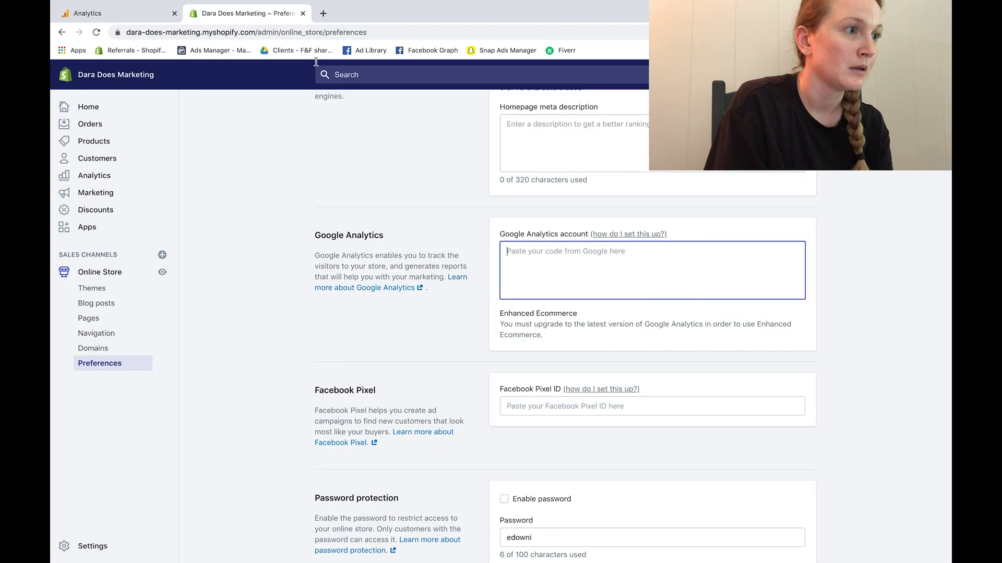
pyautogui.moveTo(530, 261)
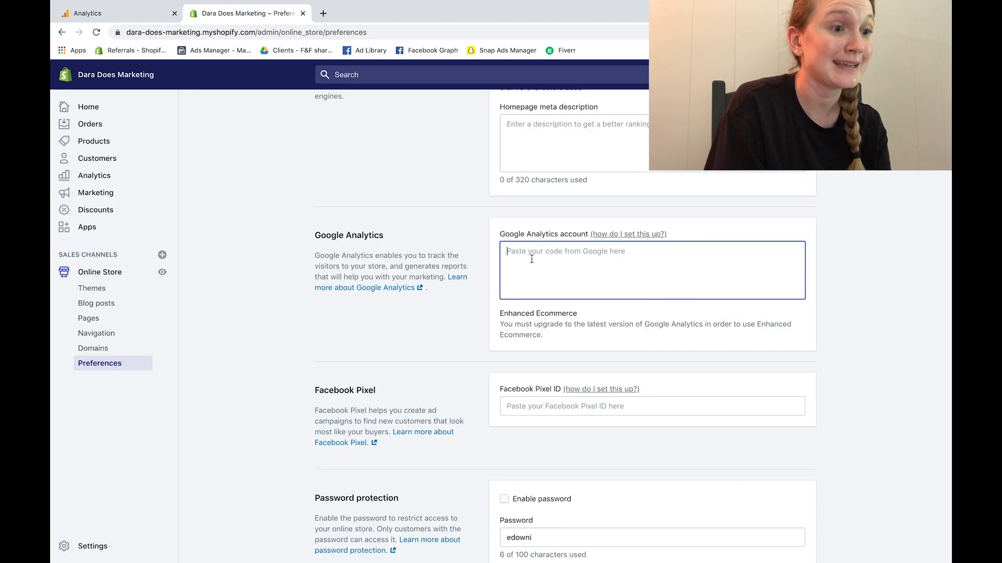
pyautogui.write('<!-- Global site tag (gtag.js) - Google Analytics -->')
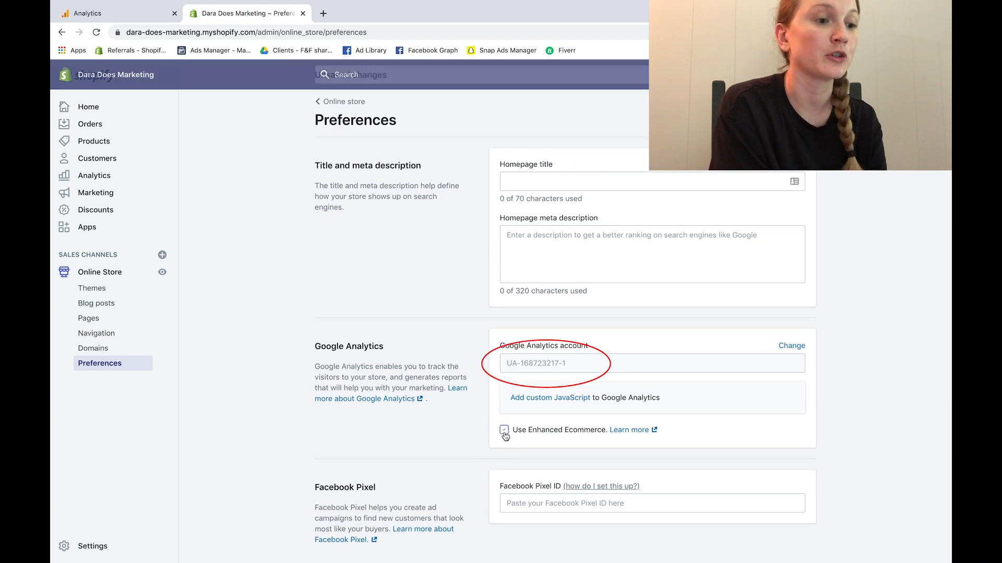
pyautogui.click(504, 430)
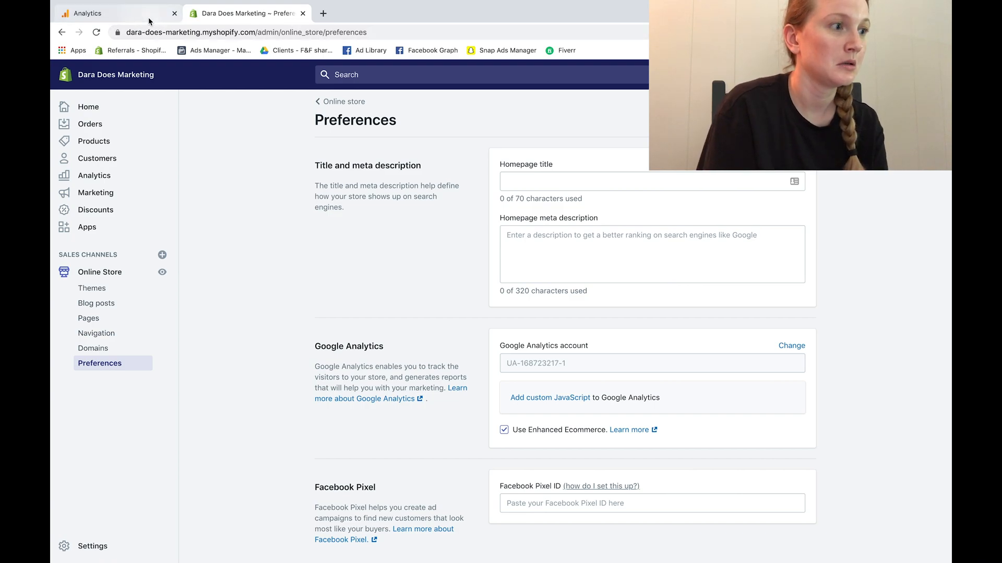
# Step: Switch to Google Analytics and view the Home dashboard at zero users
pyautogui.click(89, 12)
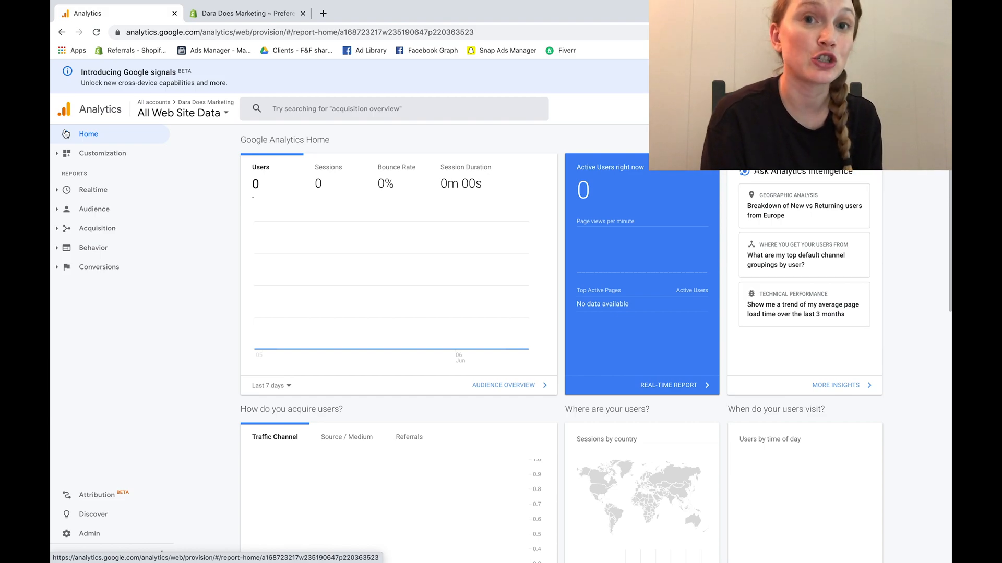
# Step: Browse the dara.marketing storefront in a new tab, then return to Analytics
pyautogui.click(451, 13)
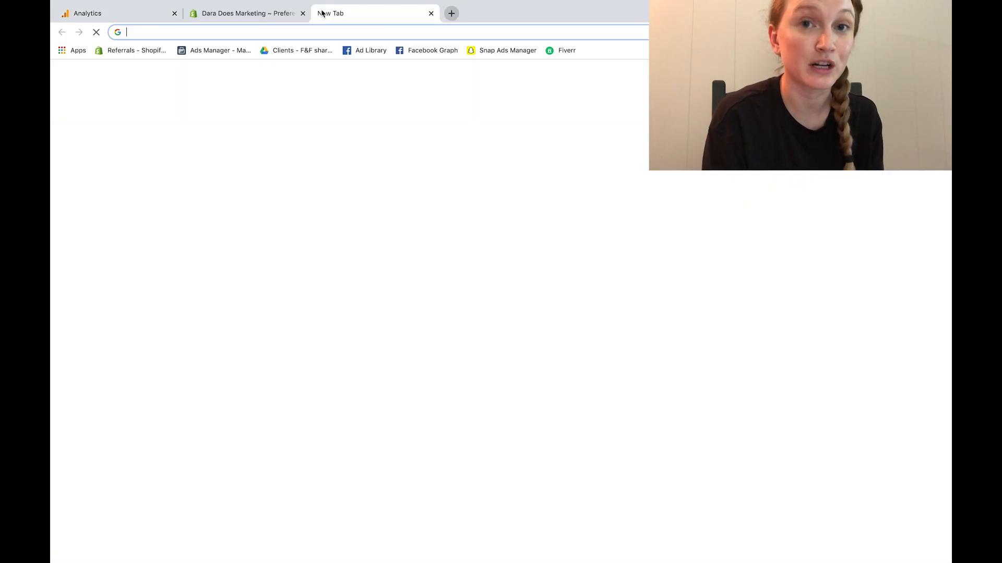
pyautogui.write('dara.marketing')
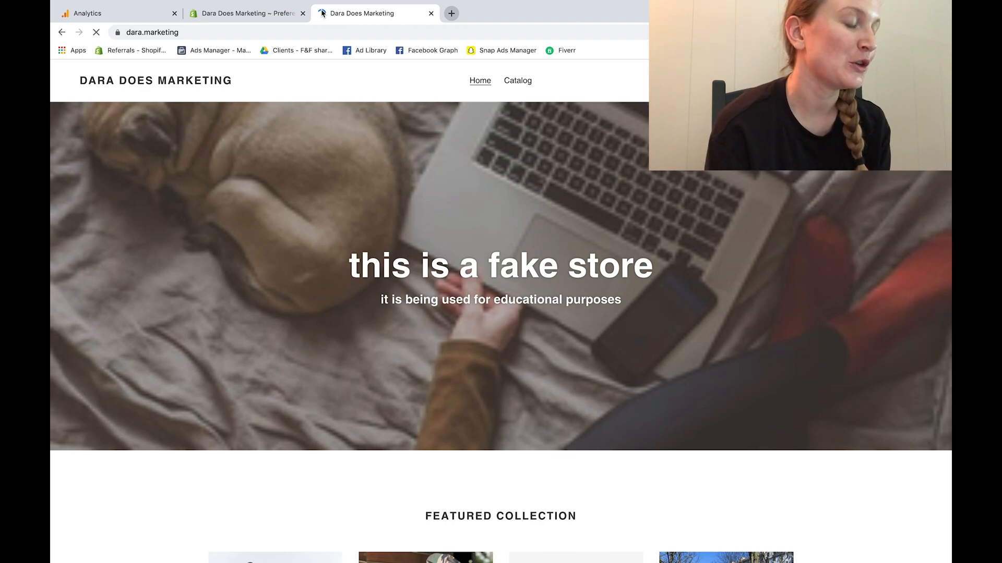
pyautogui.scroll(-3)
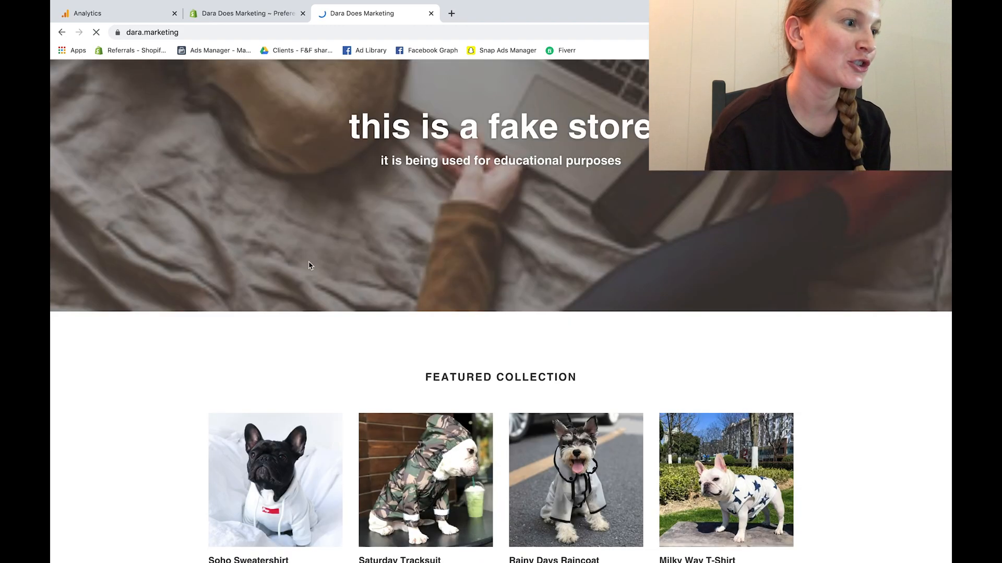
pyautogui.click(111, 13)
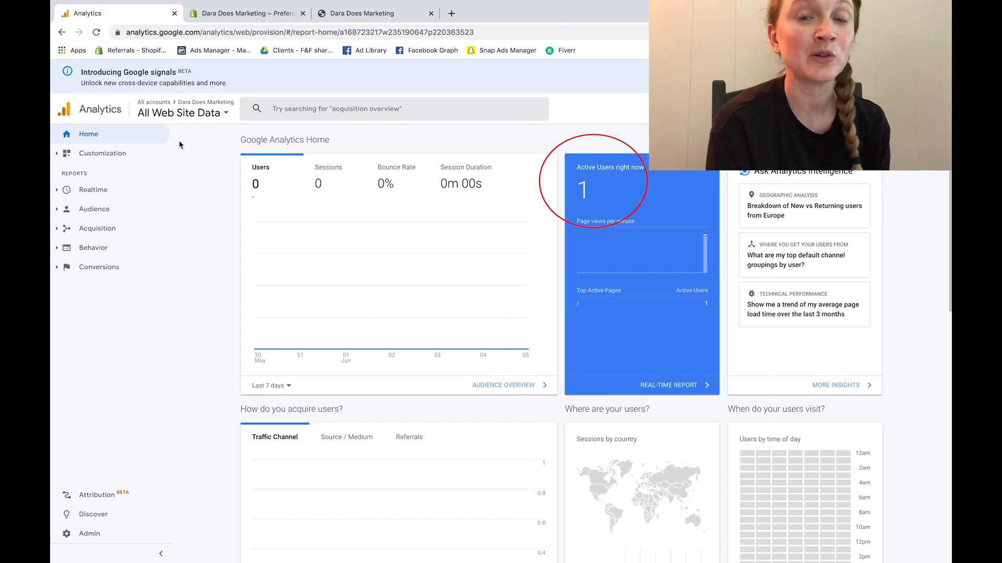
pyautogui.moveTo(228, 150)
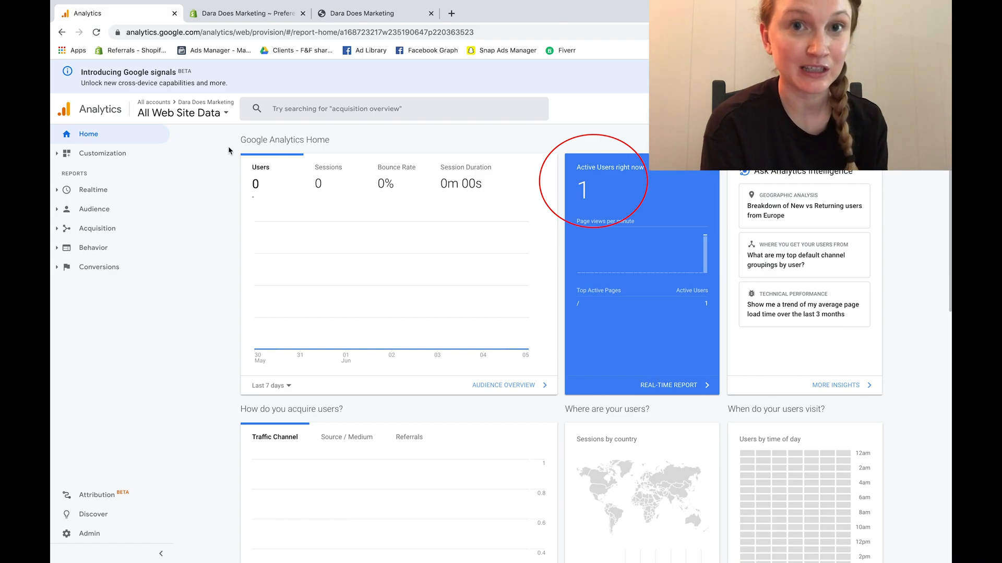